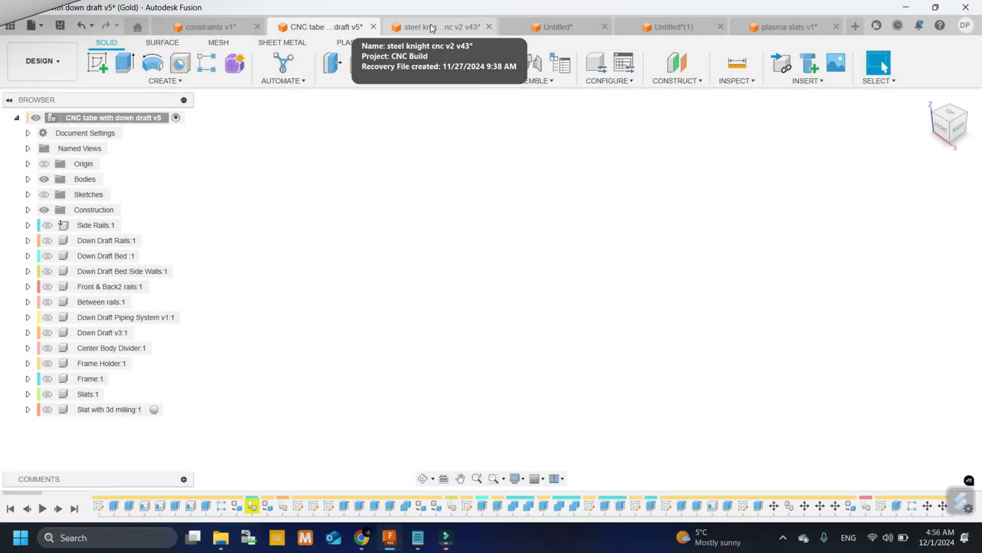
Make the Side Rails and Down Draft Rails components visible in the table design
left_click(431, 26)
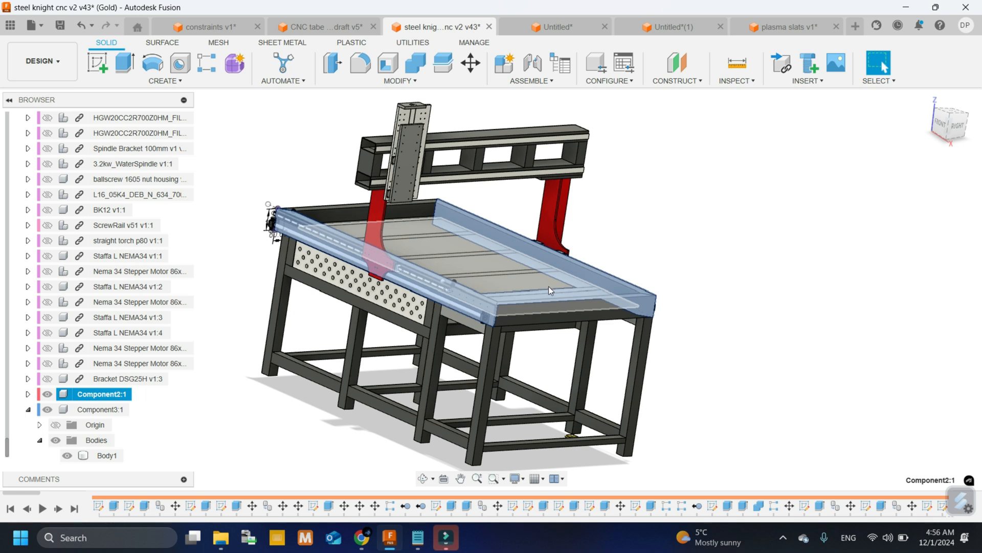
mouse_move(513, 279)
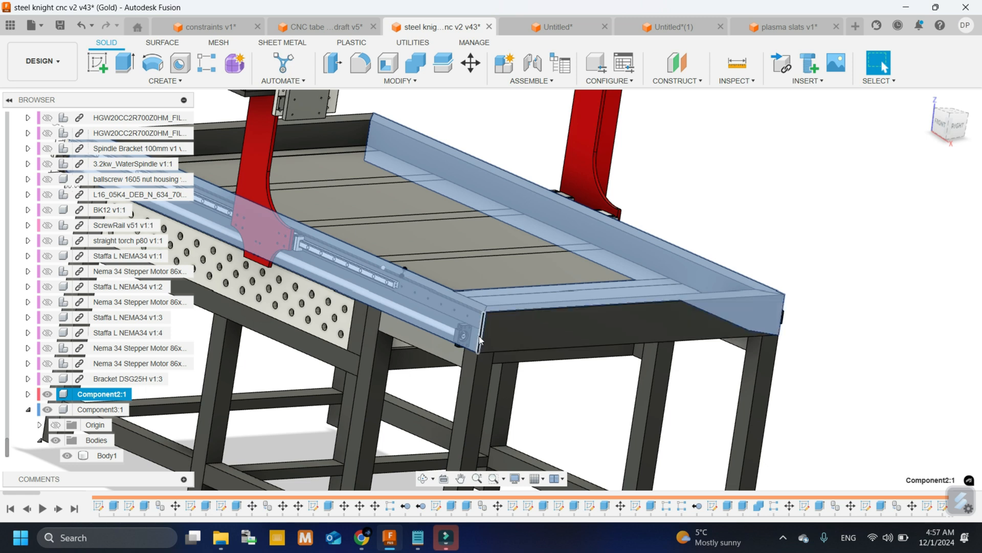
mouse_move(508, 291)
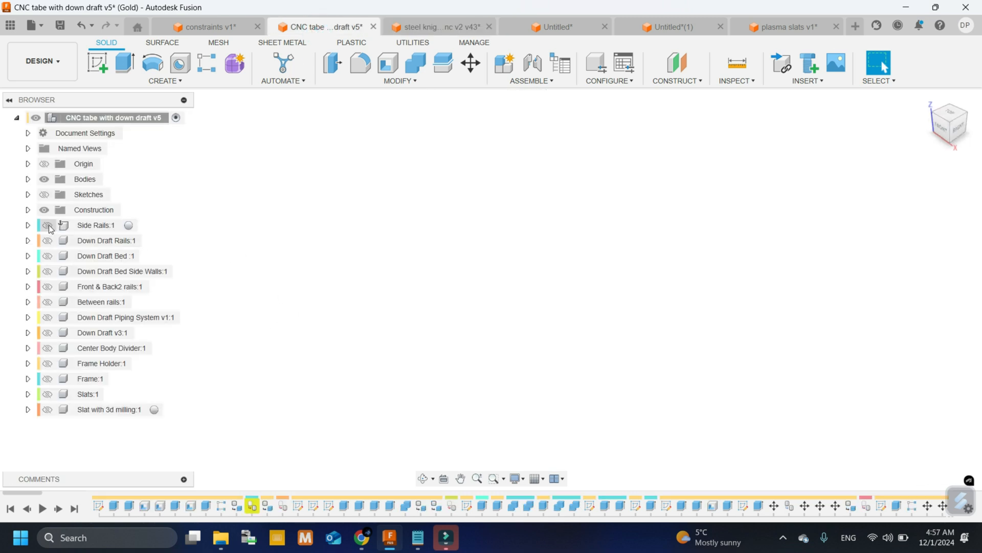
left_click(47, 225)
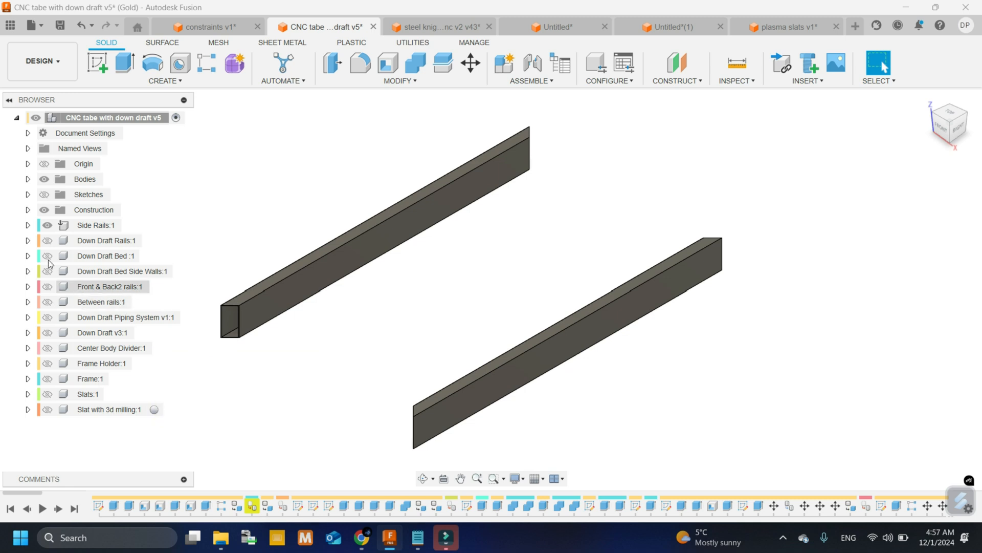
left_click(46, 240)
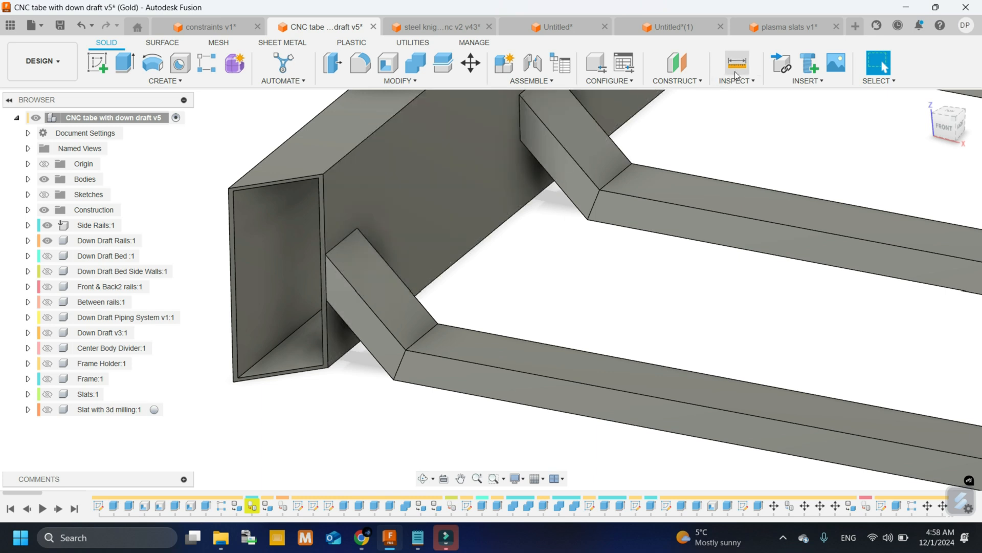
Measure the side rail to angled down-draft rail joint angle, reading 135°
left_click(737, 63)
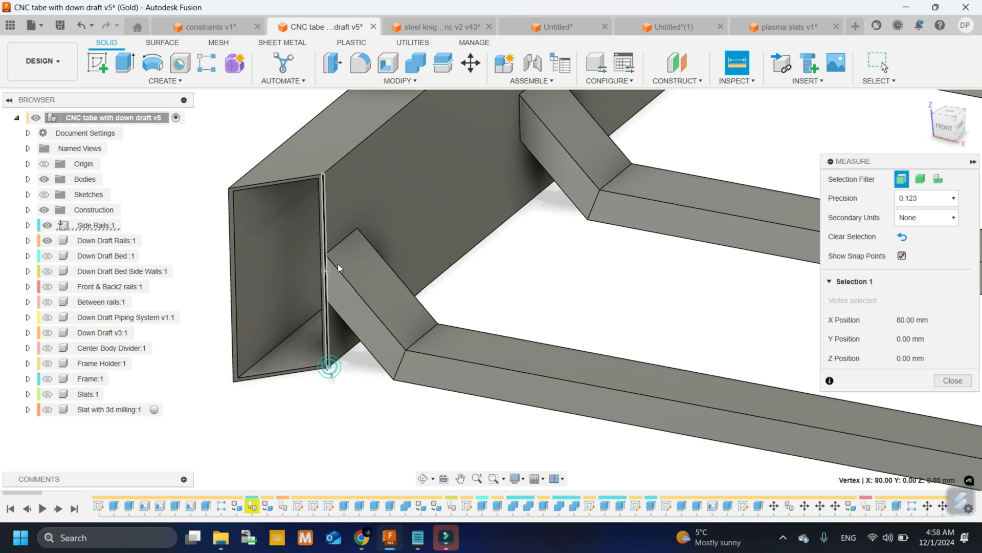
left_click(381, 289)
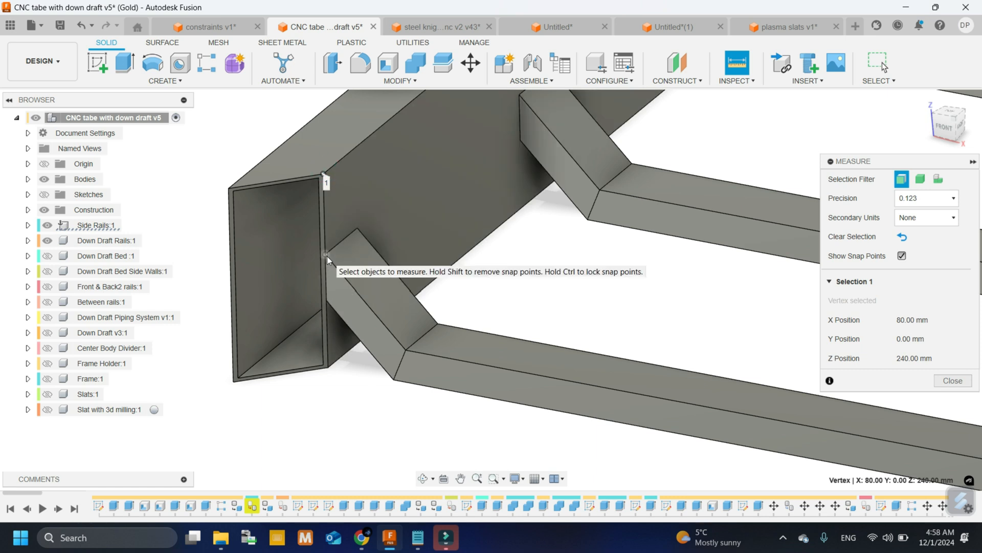
left_click(329, 262)
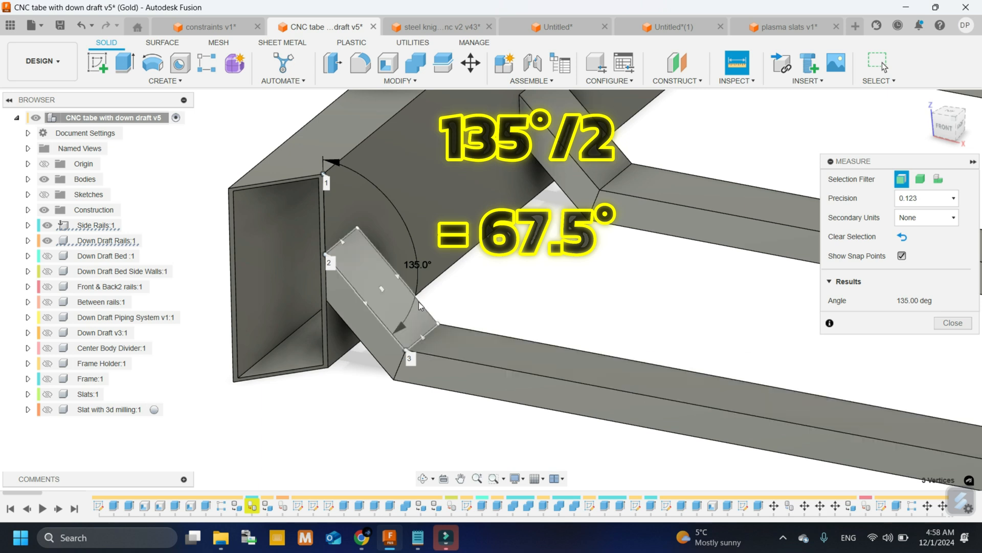
mouse_move(421, 333)
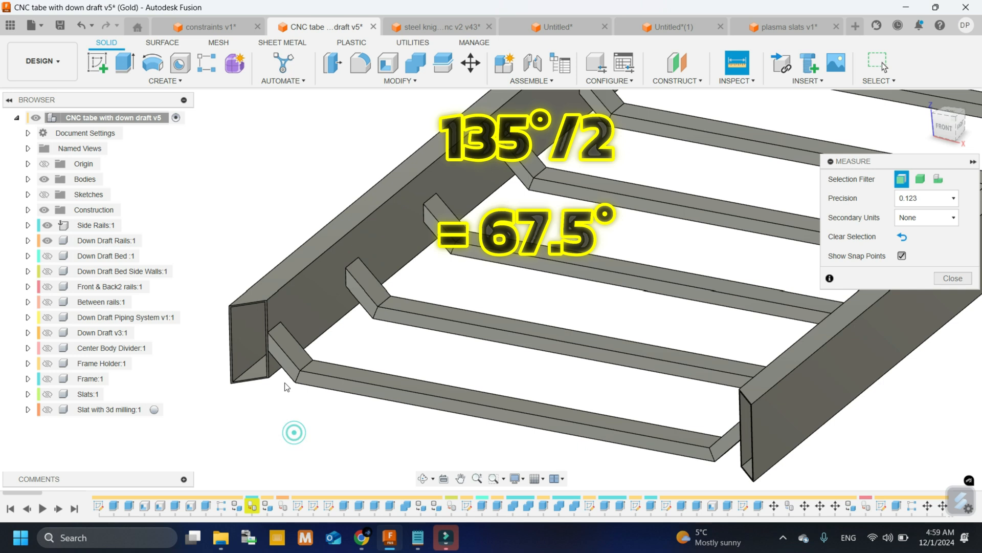
Measure the front down-draft rail between its end vertices, reading 1333.137 mm
left_click(710, 467)
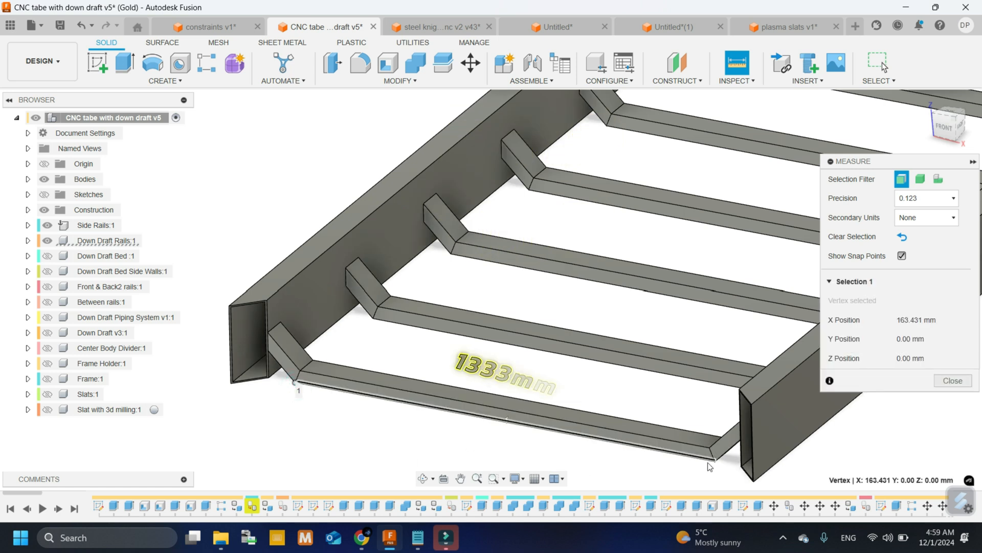
left_click(711, 466)
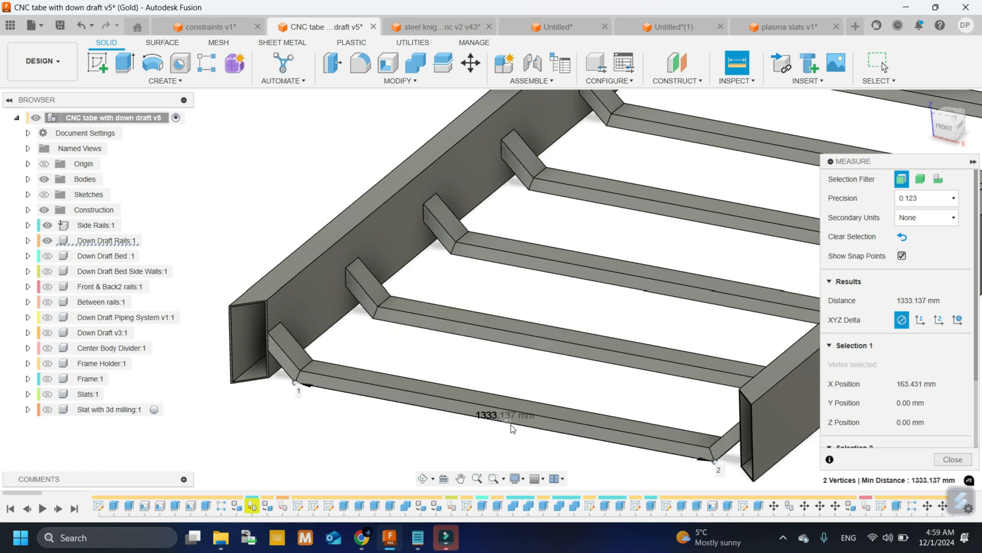
mouse_move(501, 436)
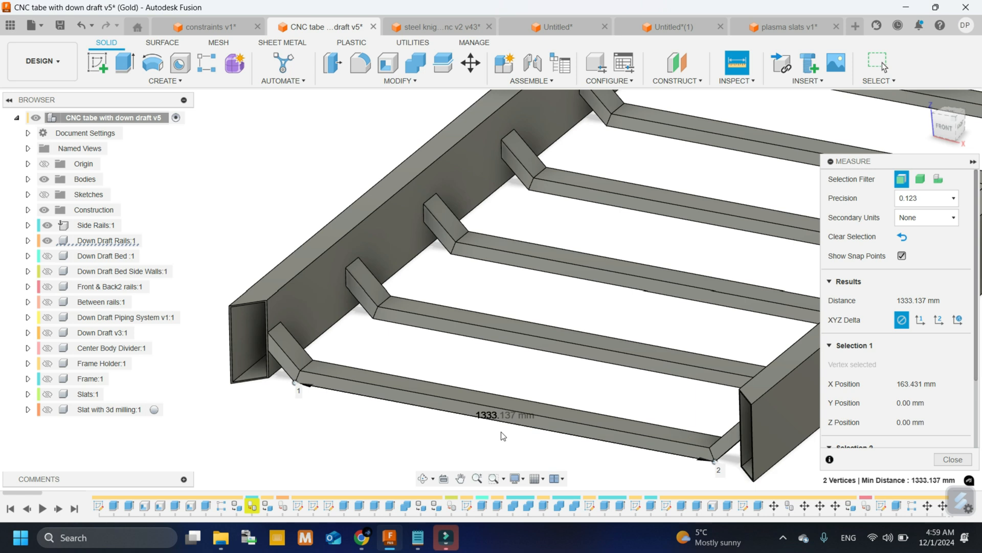
mouse_move(512, 434)
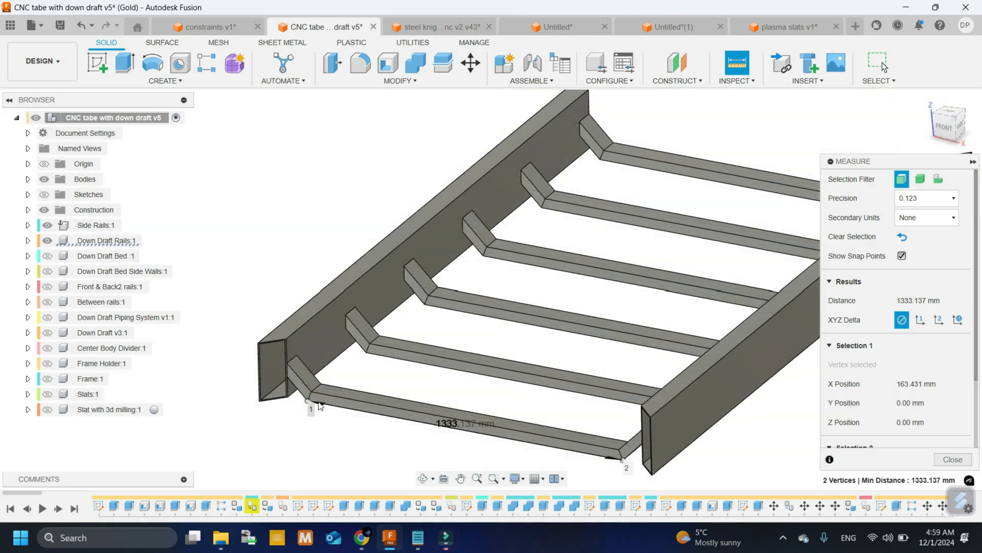
Make the Down Draft Bed with its side walls visible over the rails
left_click(900, 236)
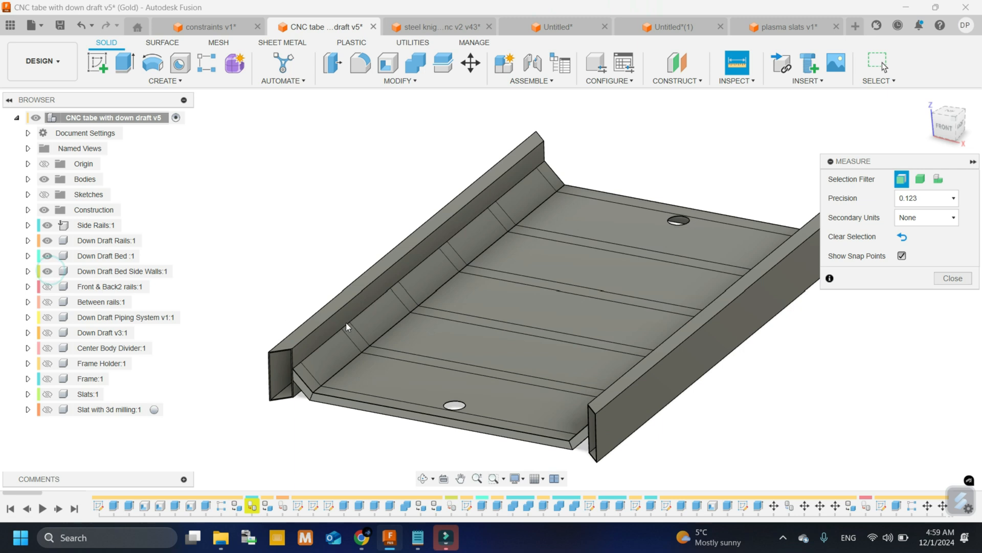
mouse_move(424, 478)
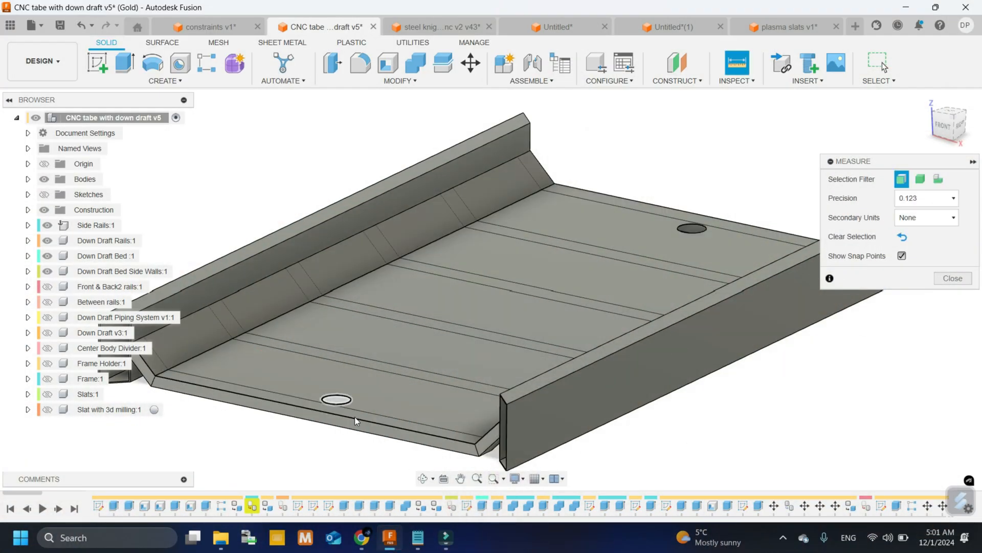
left_click_drag(355, 420, 417, 411)
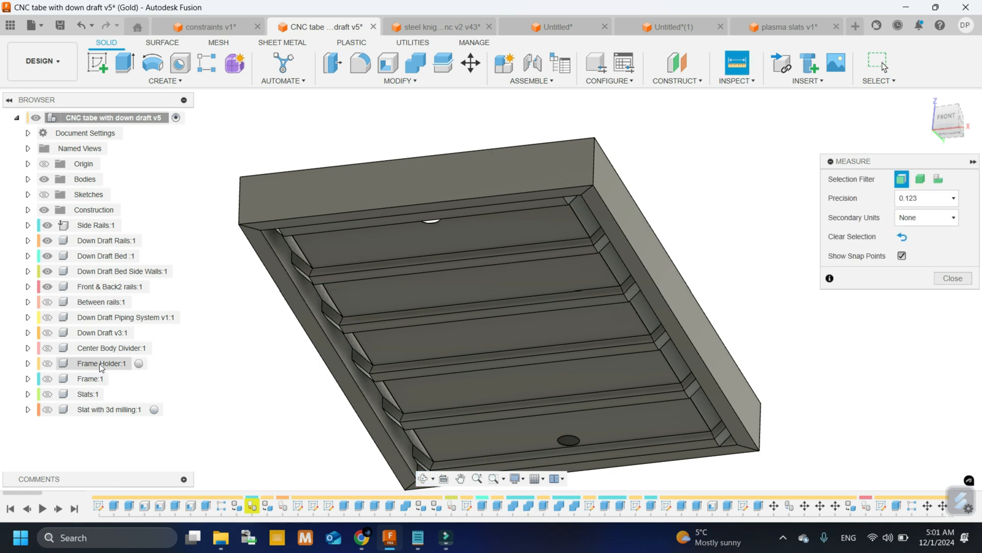
left_click(45, 301)
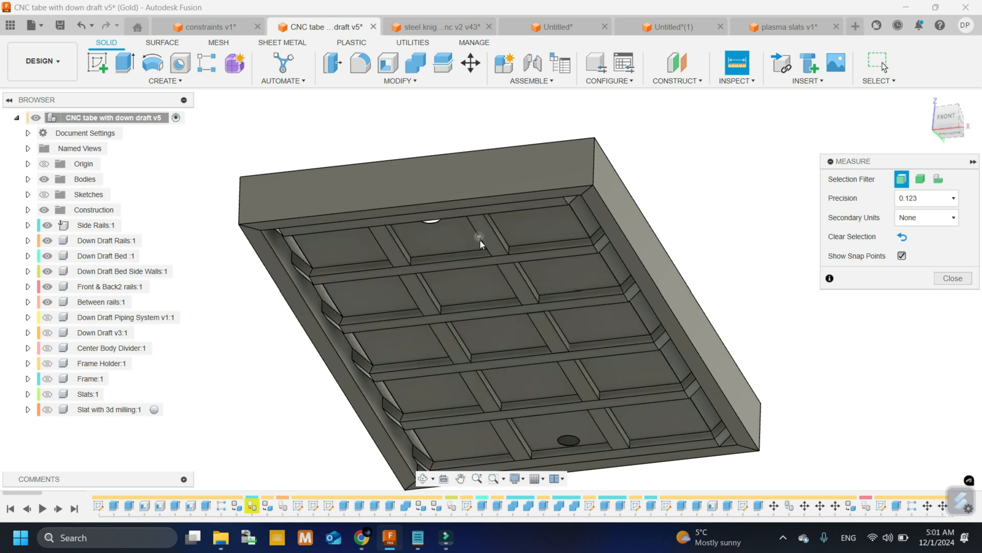
left_click(493, 242)
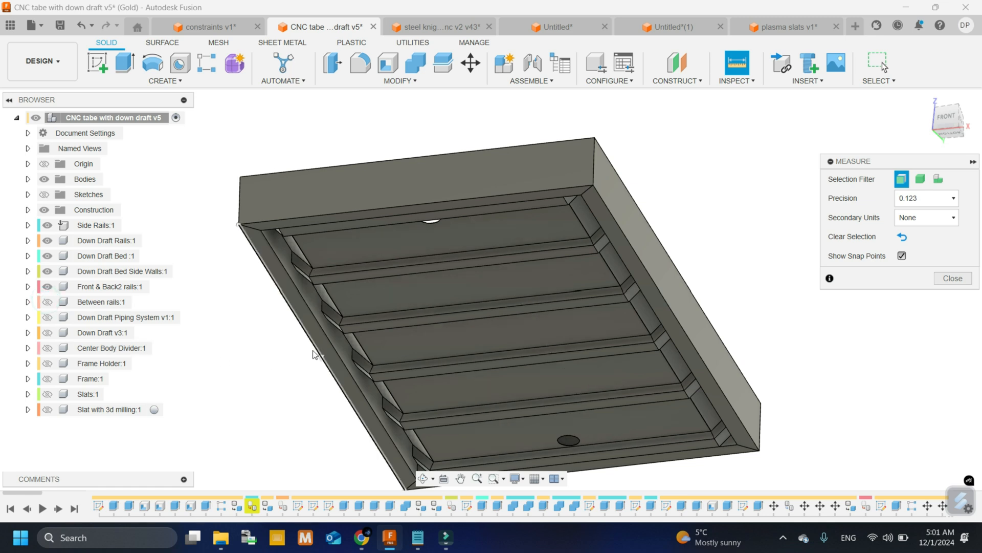
mouse_move(264, 300)
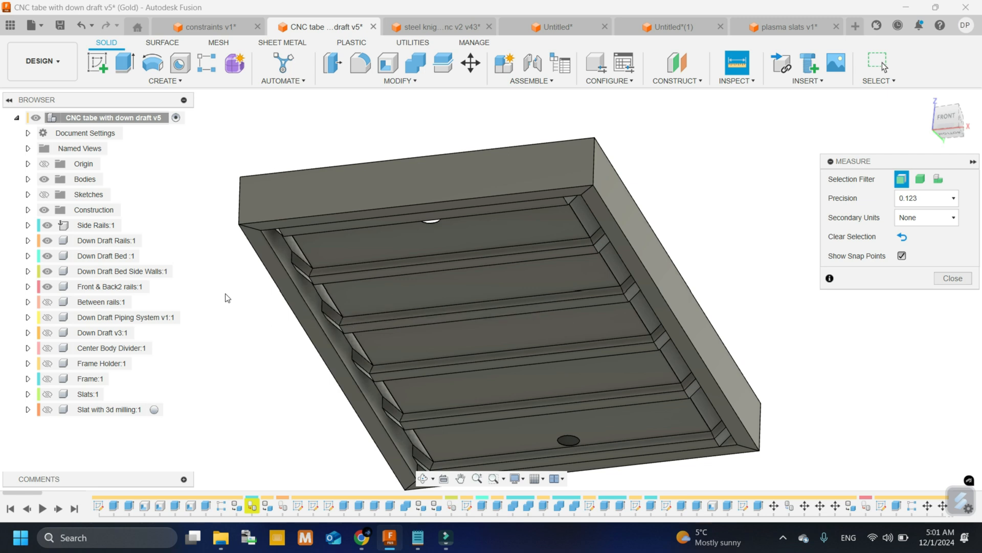
mouse_move(243, 308)
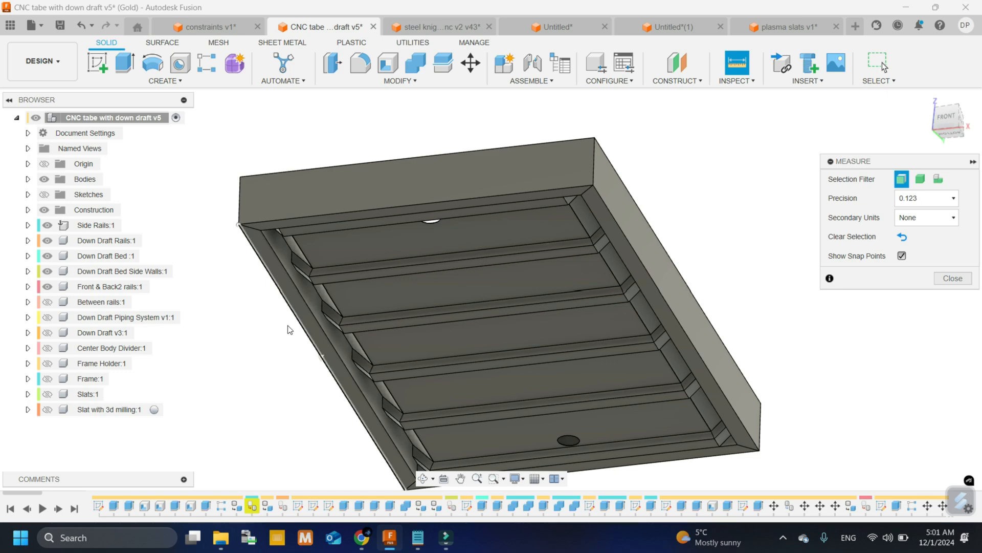
left_click(46, 301)
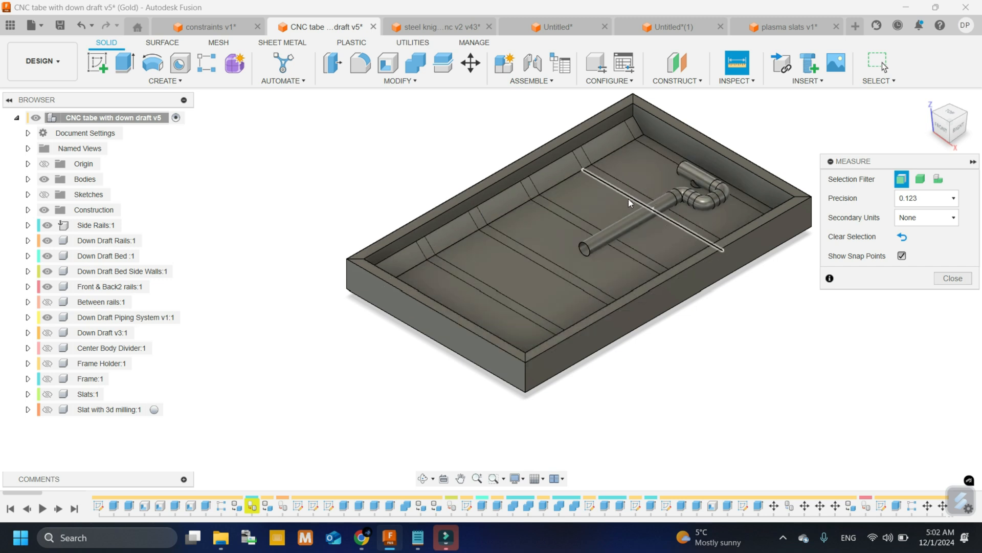
mouse_move(634, 190)
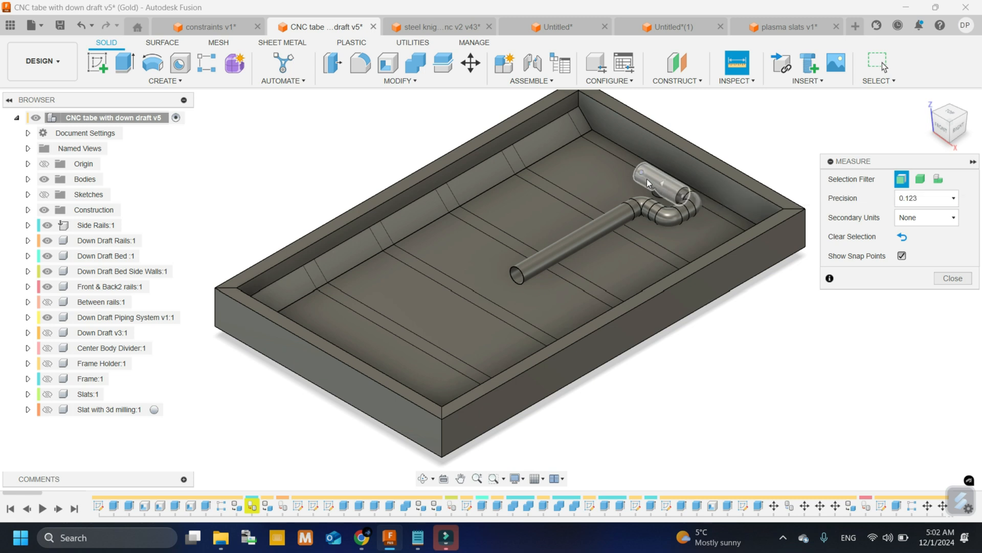
mouse_move(670, 196)
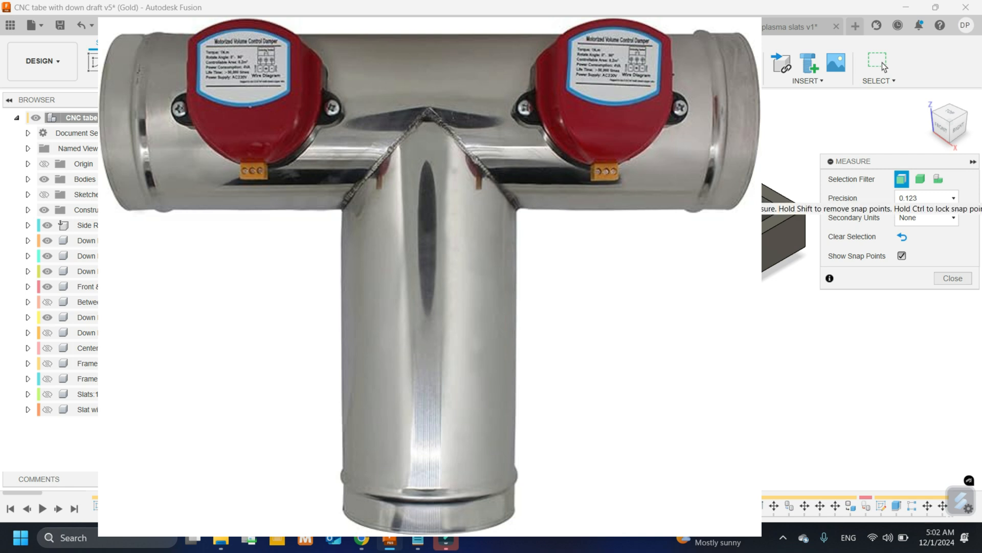
Reveal the Down Draft Piping System and hide the translucent plate covering the bed
left_click(320, 26)
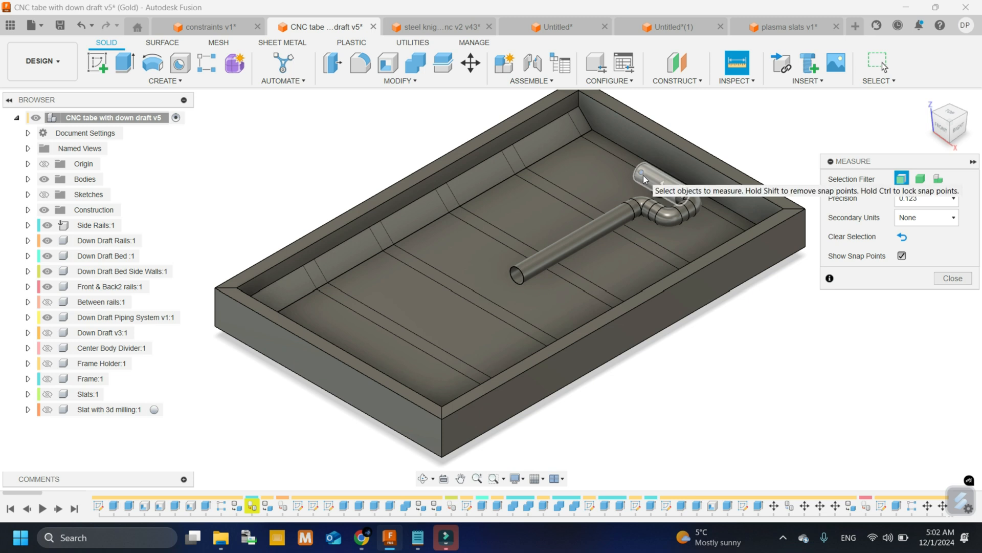
mouse_move(686, 194)
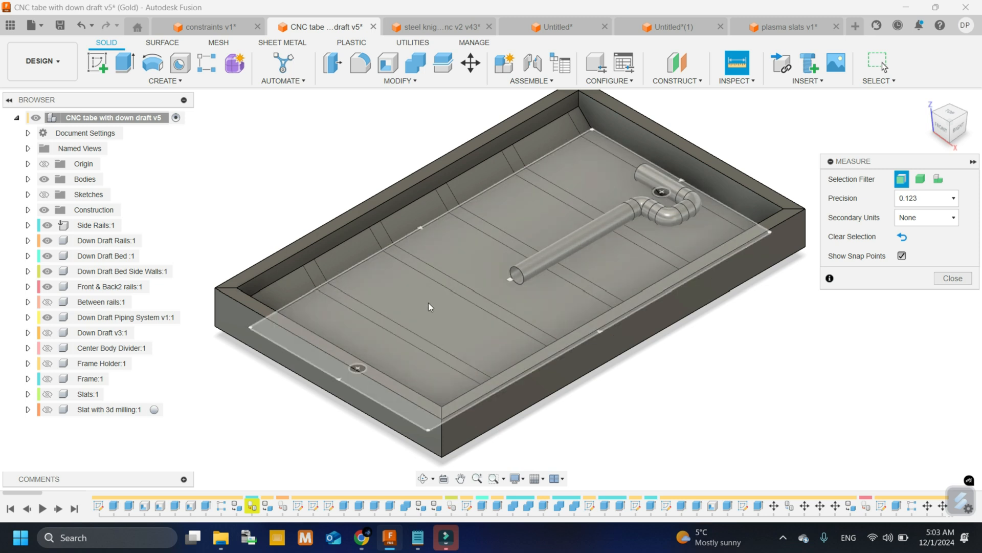
mouse_move(429, 303)
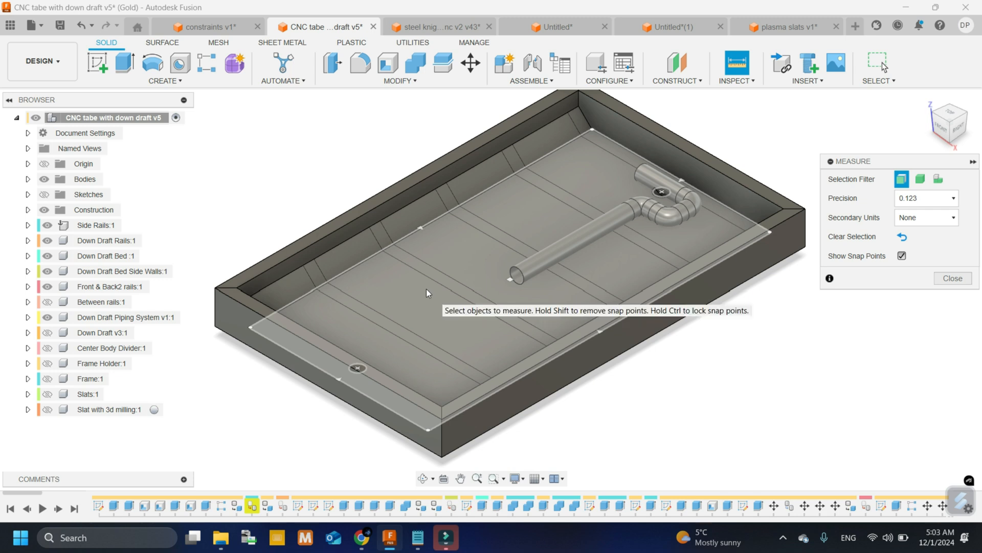
mouse_move(423, 292)
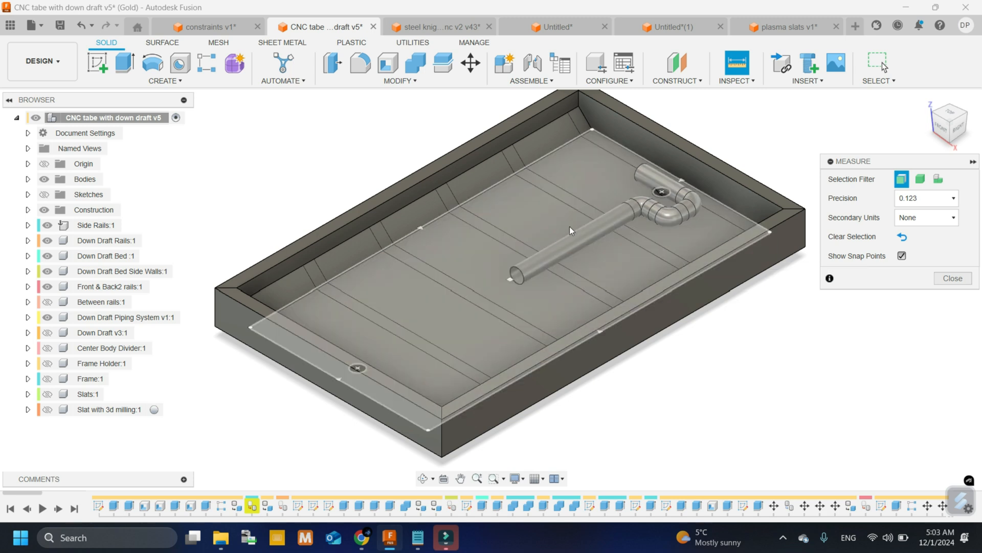
left_click(45, 317)
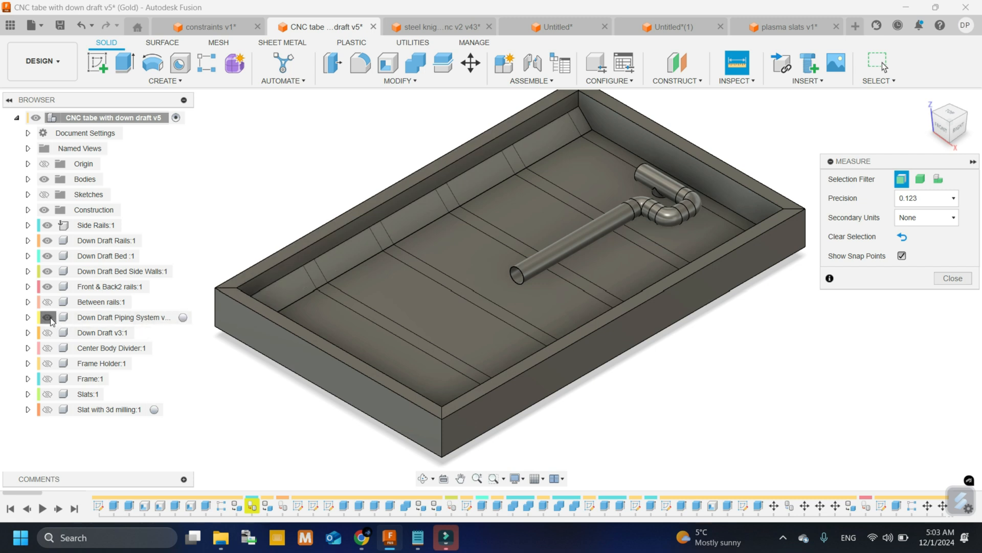
left_click(44, 317)
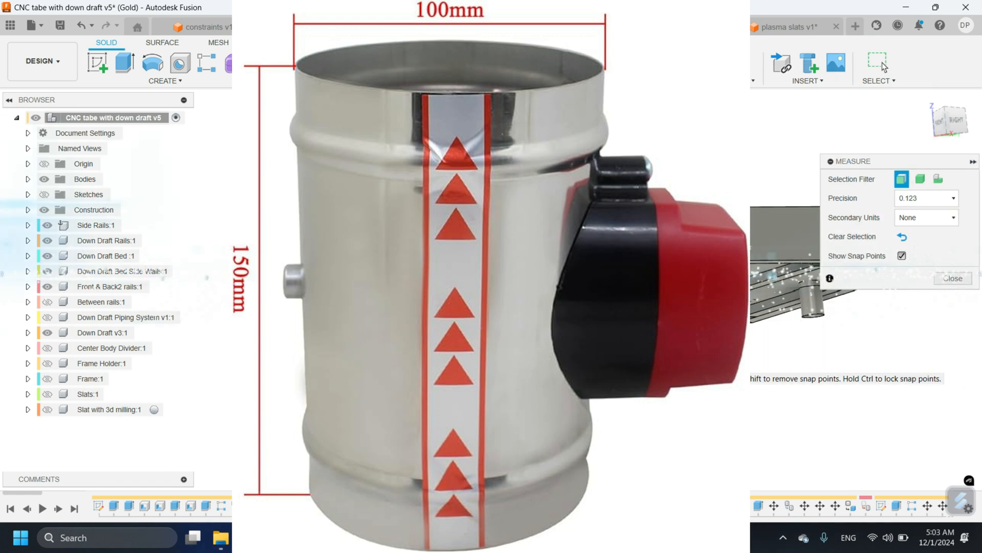
Return to the table design showing the center divider and down-draft rails
left_click(322, 27)
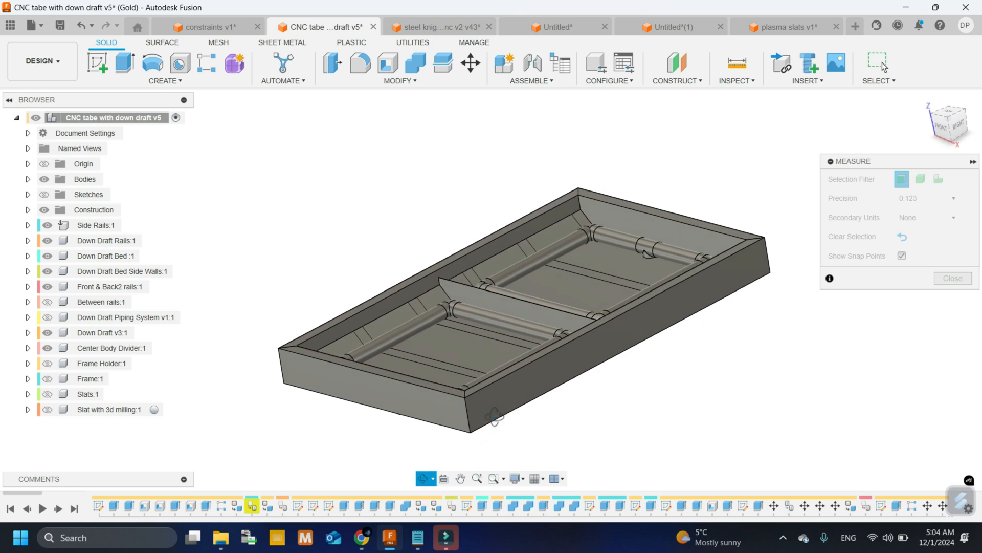
mouse_move(224, 179)
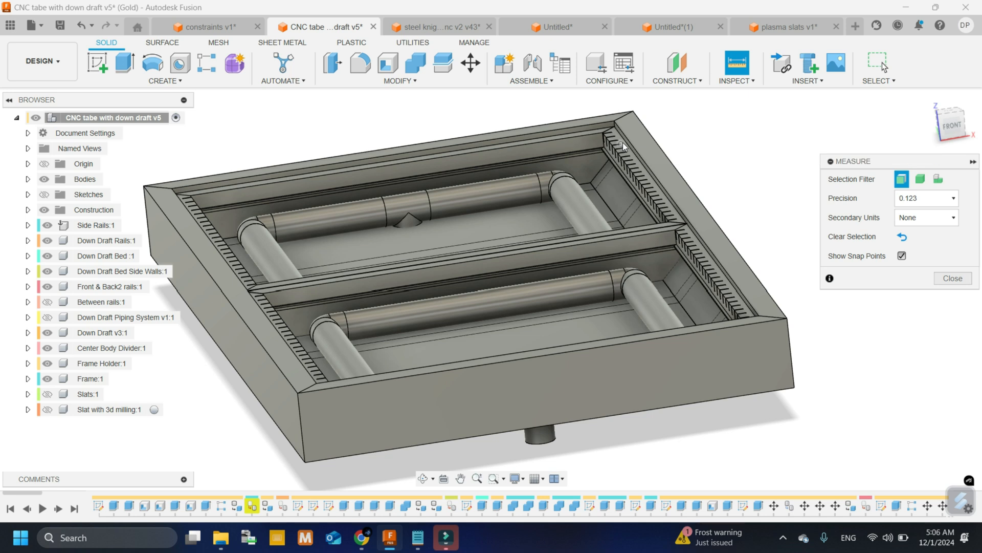
mouse_move(602, 139)
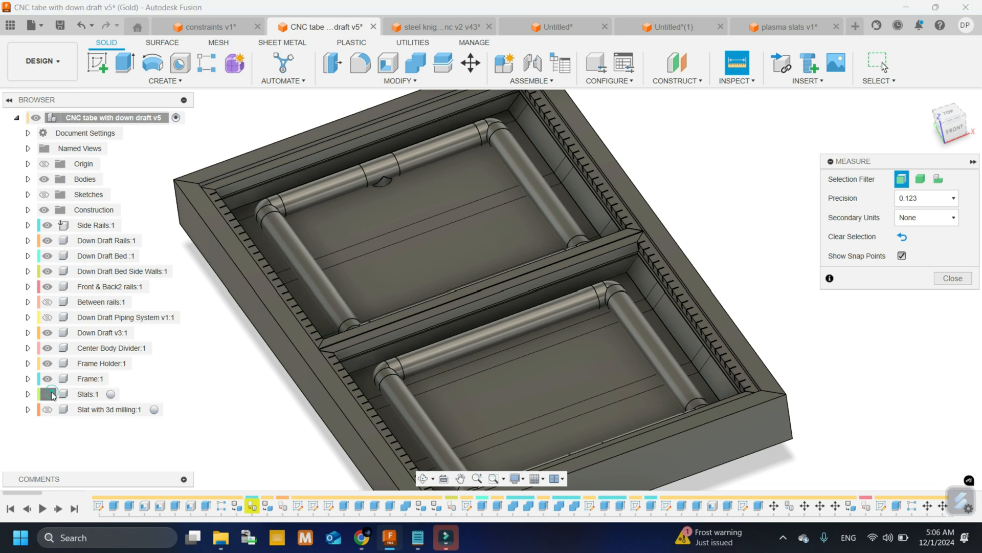
Make the Slats component visible on the bed
left_click(45, 393)
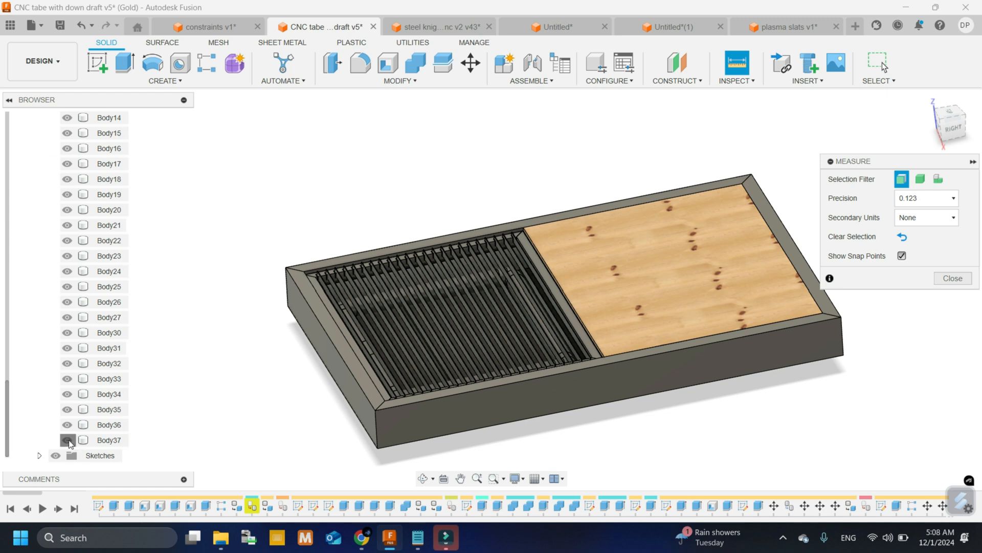
Hide a milled slat body, then show the notched slat-holder frame and translucent plate
left_click(66, 439)
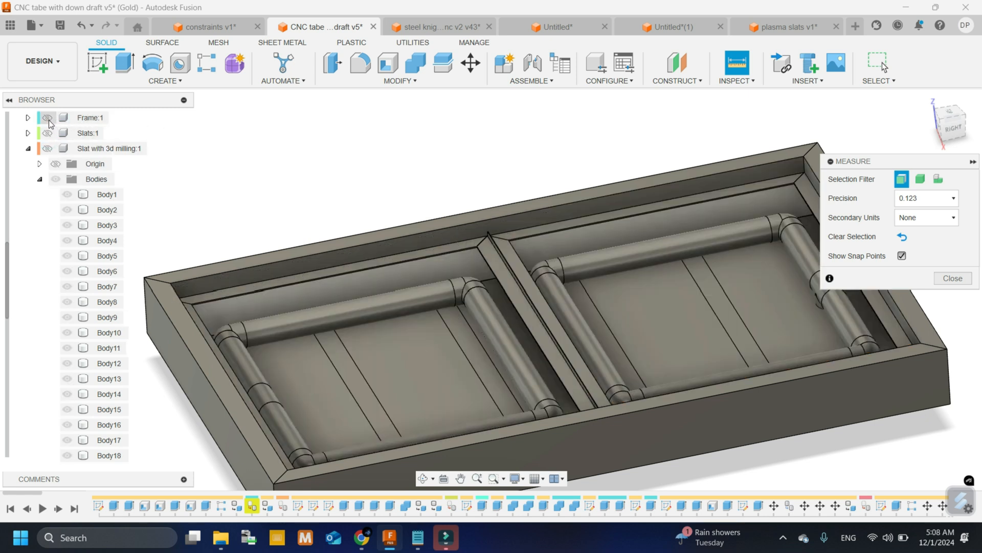
left_click(46, 116)
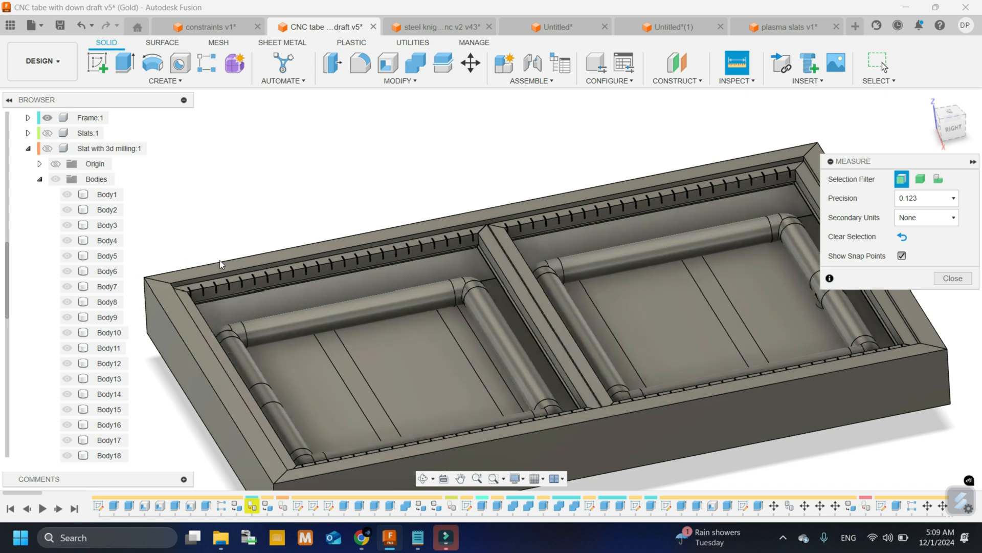
left_click(375, 313)
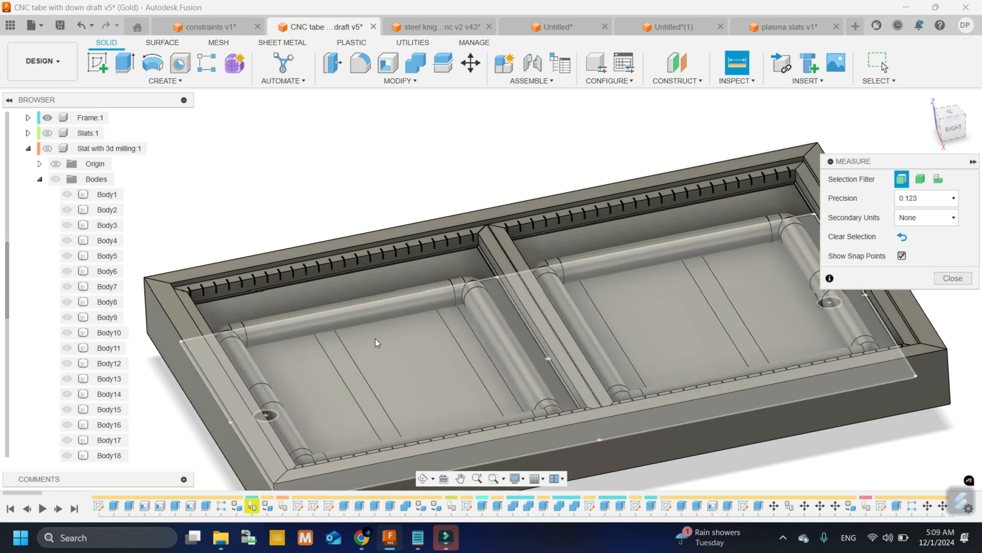
mouse_move(437, 330)
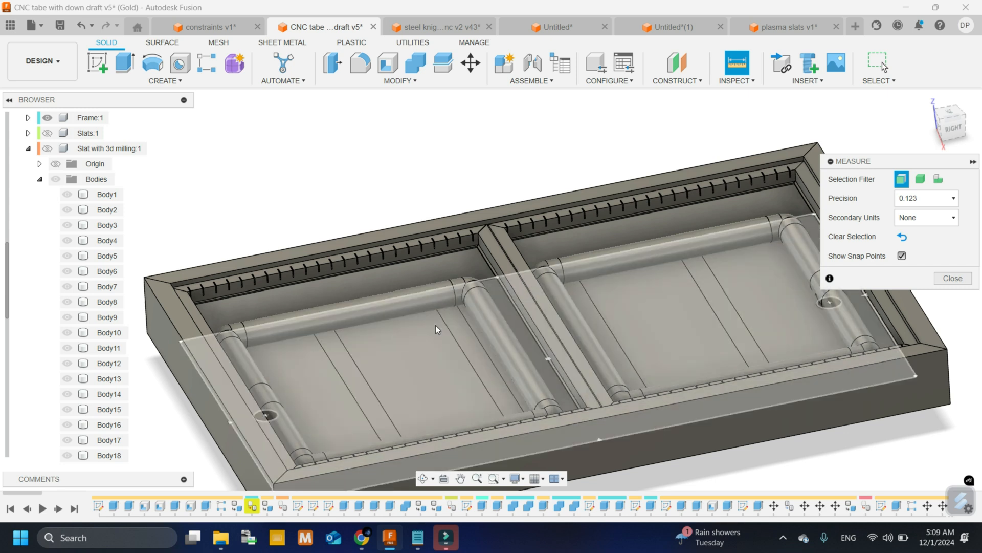